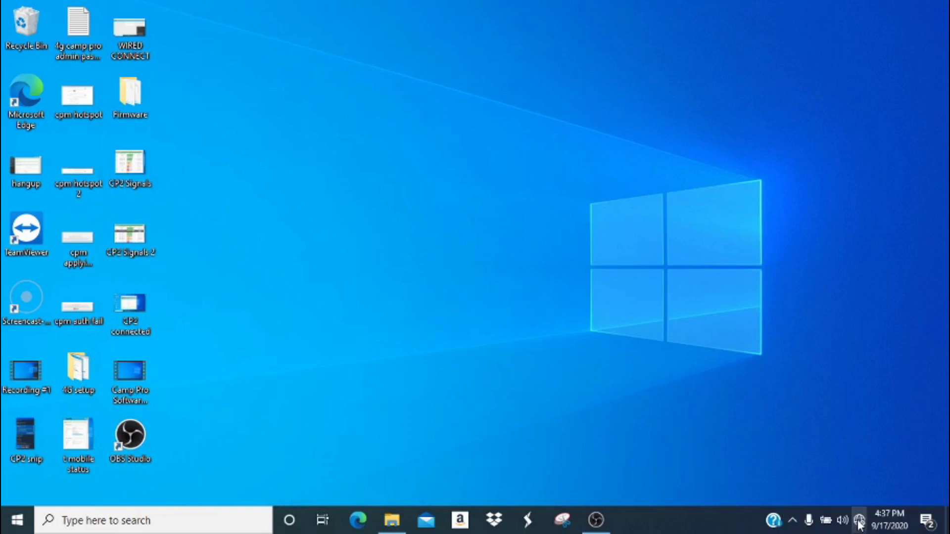
# - Join the open WiFiCampPro2-ABCA81 network from the taskbar with Connect automatically ticked
pyautogui.click(858, 519)
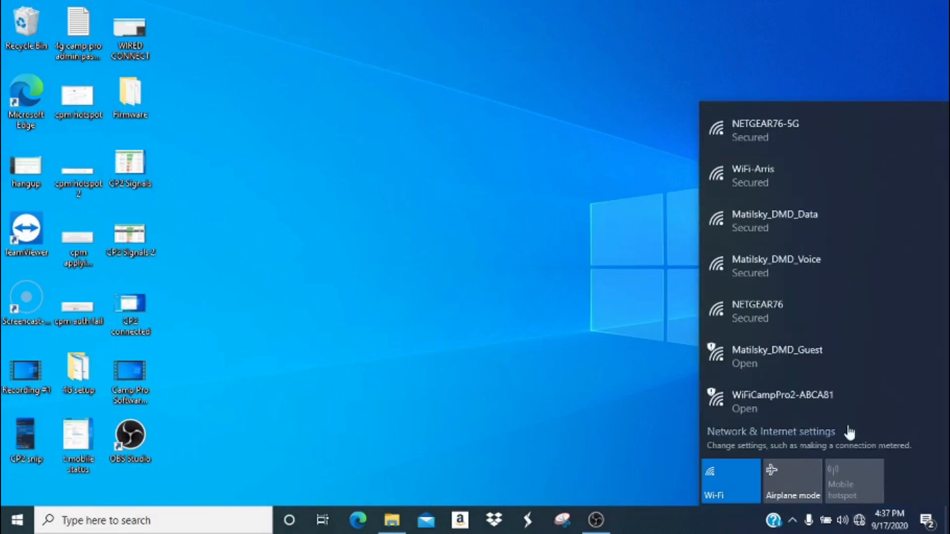
pyautogui.moveTo(847, 403)
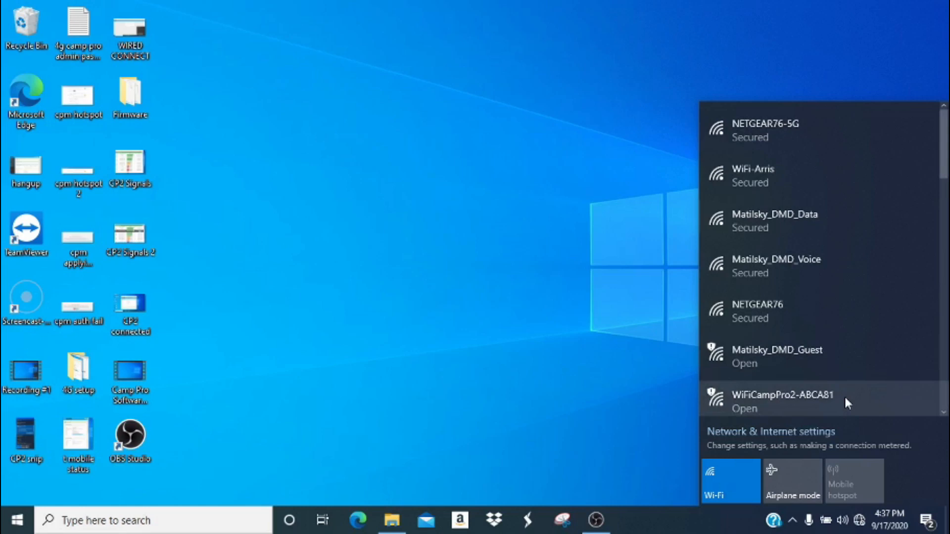
pyautogui.click(782, 402)
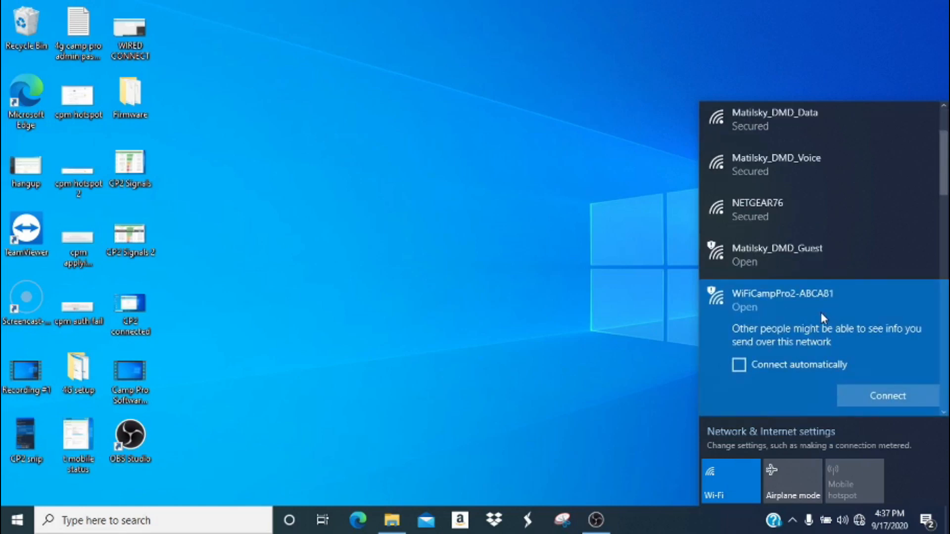
pyautogui.click(738, 364)
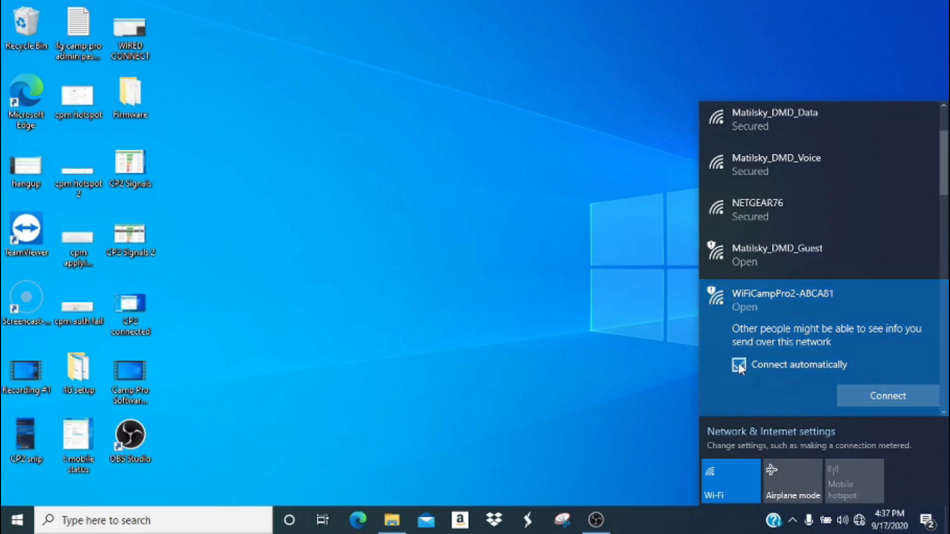
pyautogui.click(887, 396)
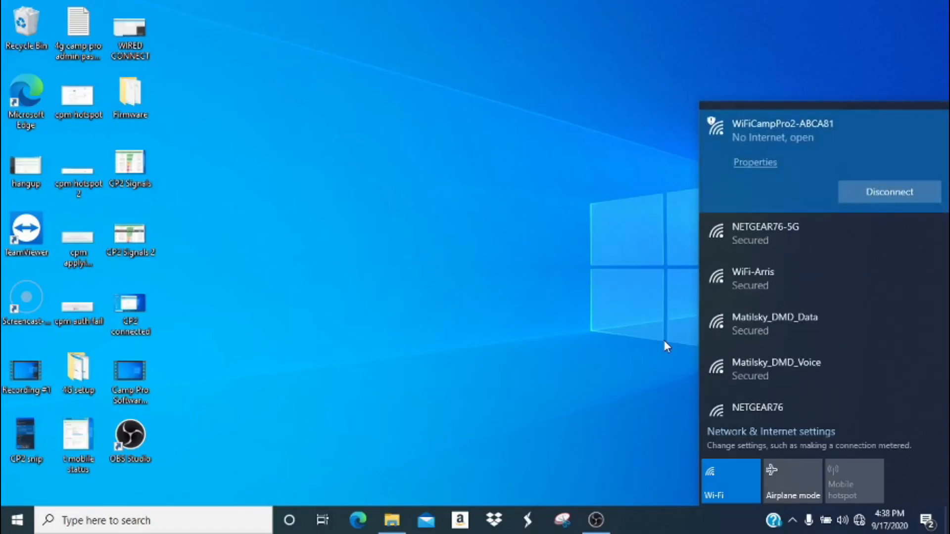
pyautogui.moveTo(509, 366)
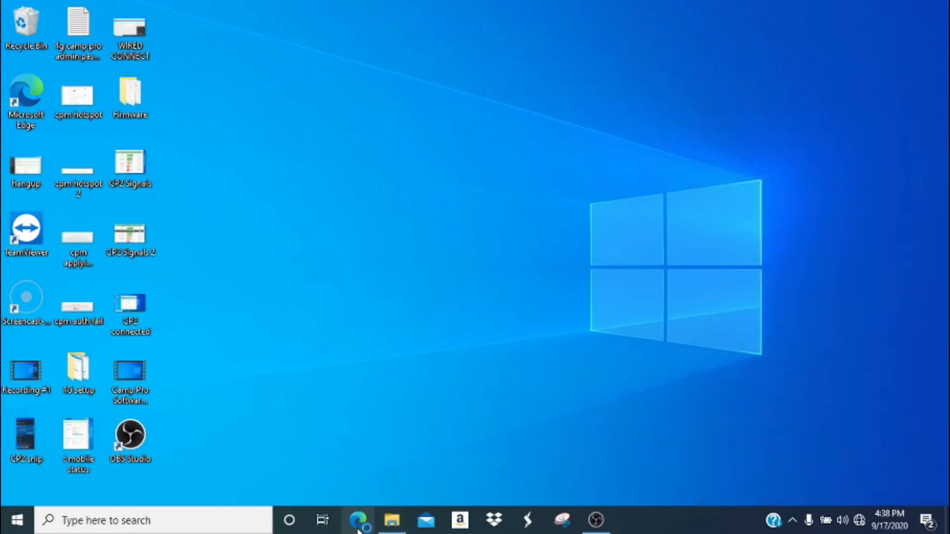
# - Launch Edge and browse to the device setup wizard at 192.168.36.1
pyautogui.click(357, 520)
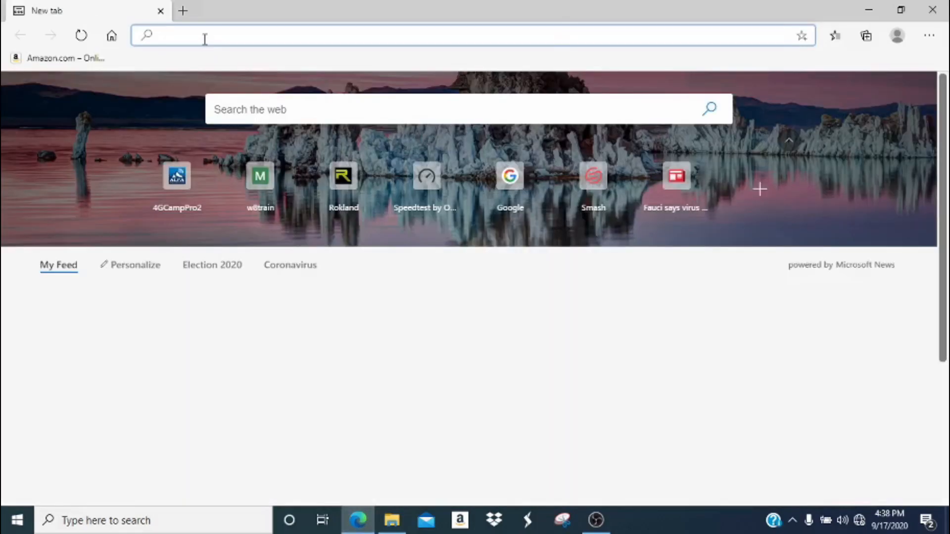
pyautogui.write('1')
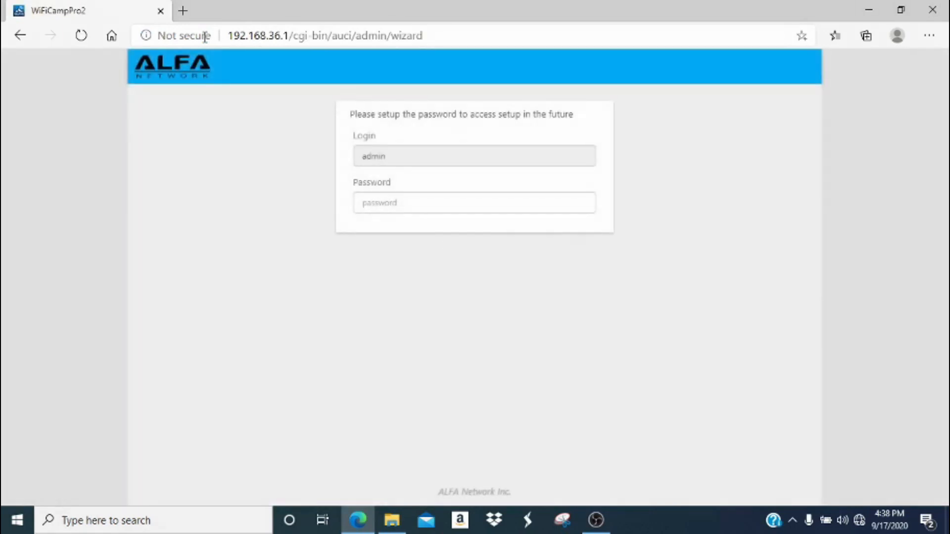
pyautogui.moveTo(340, 156)
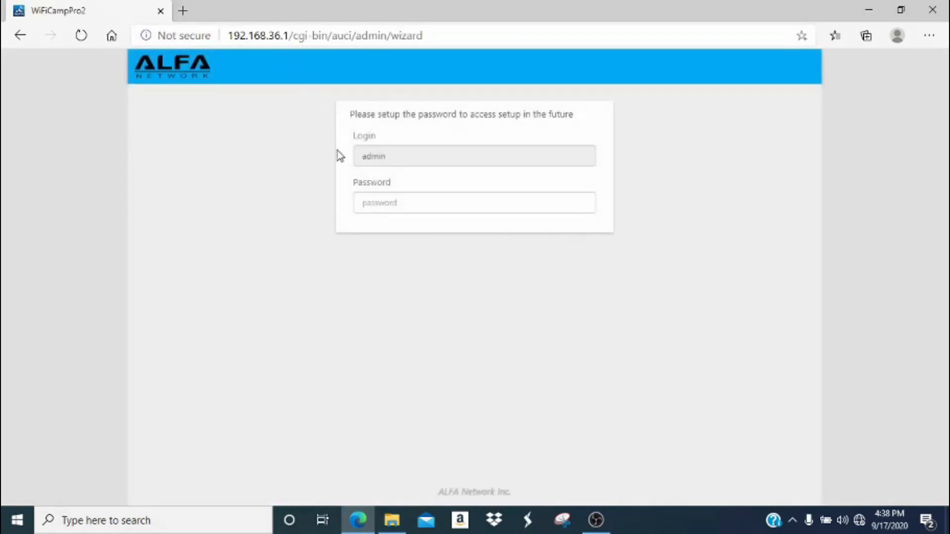
# - Enter the new admin password twice and submit it to reach the Hotspot configuration scan
pyautogui.click(474, 203)
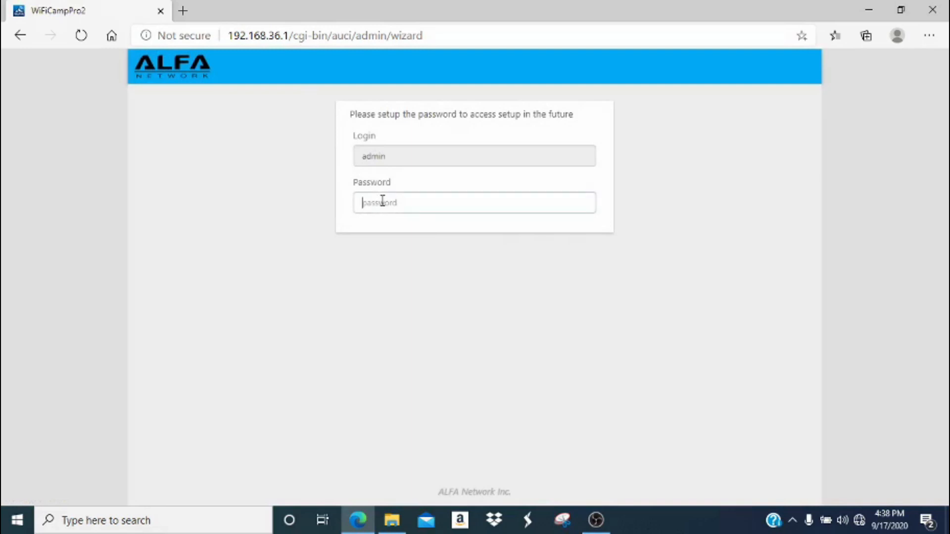
pyautogui.click(474, 203)
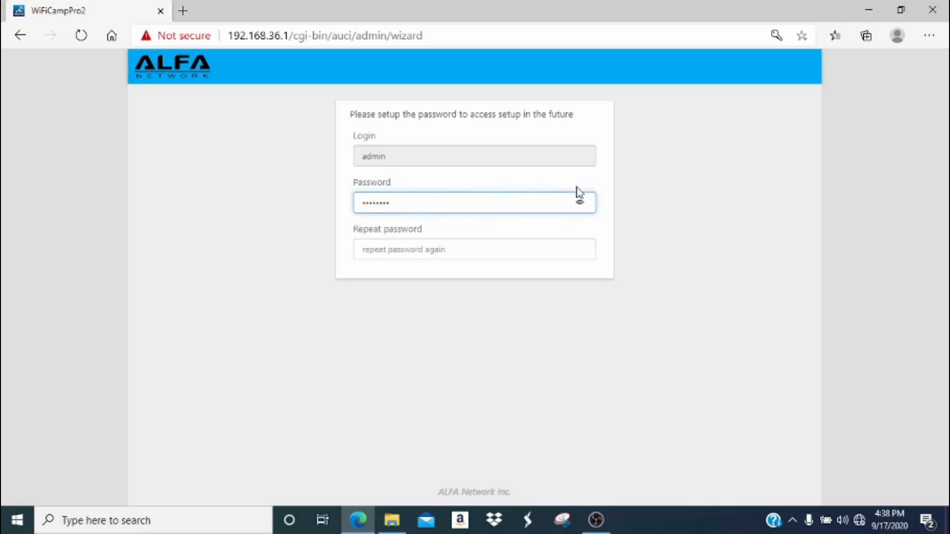
pyautogui.click(581, 203)
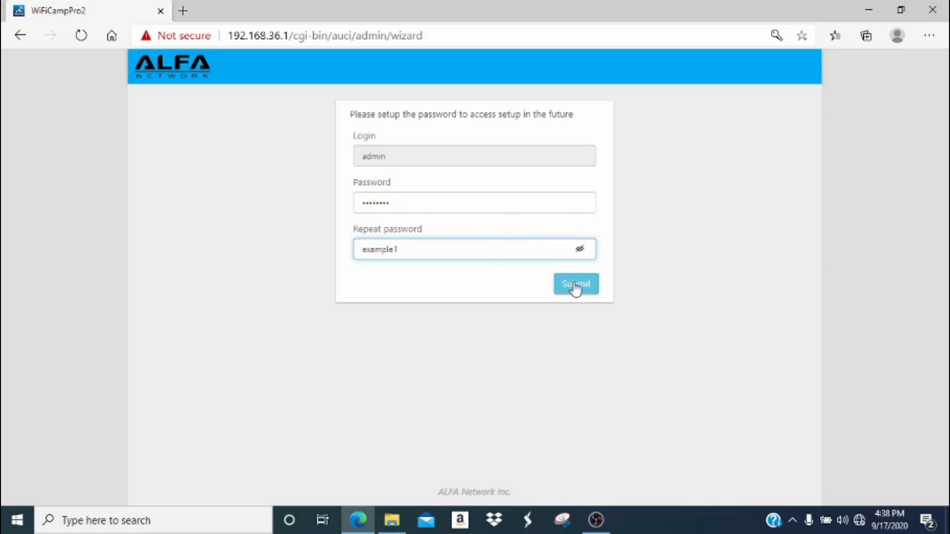
pyautogui.click(575, 284)
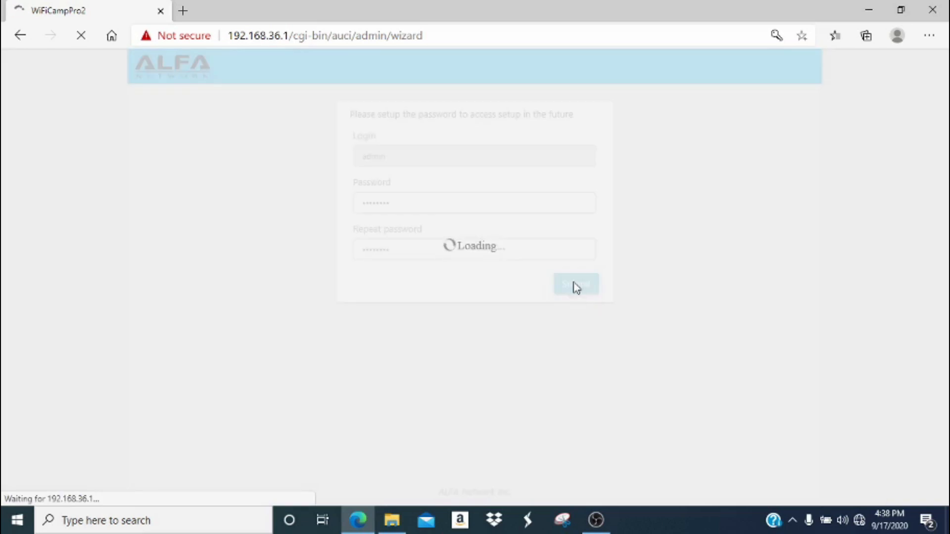
pyautogui.click(575, 284)
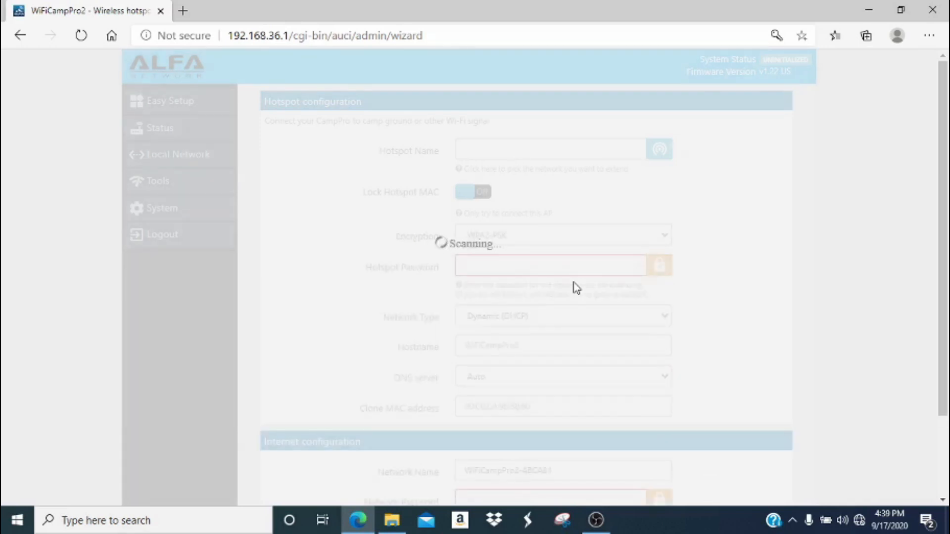
# - Select WiFi-Arris from the scanned list as the network to extend
pyautogui.click(658, 149)
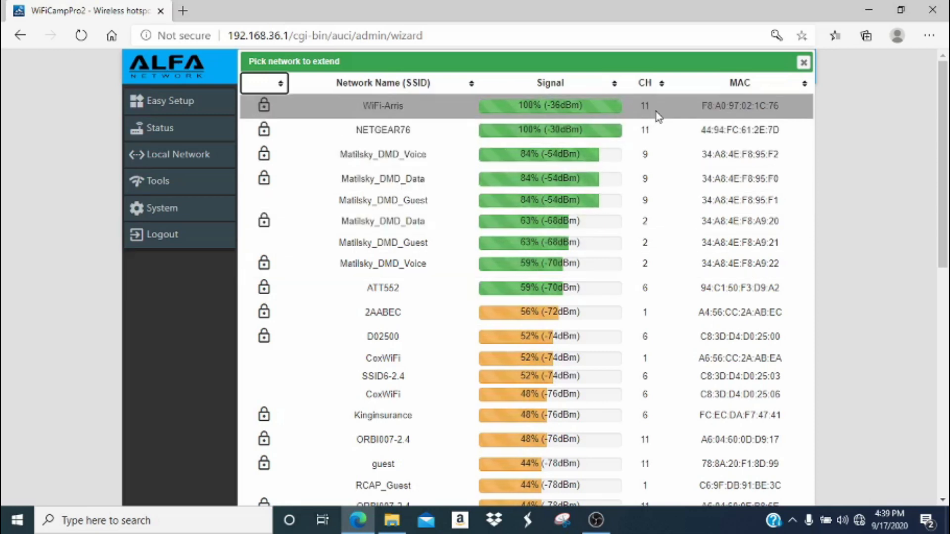
pyautogui.moveTo(678, 107)
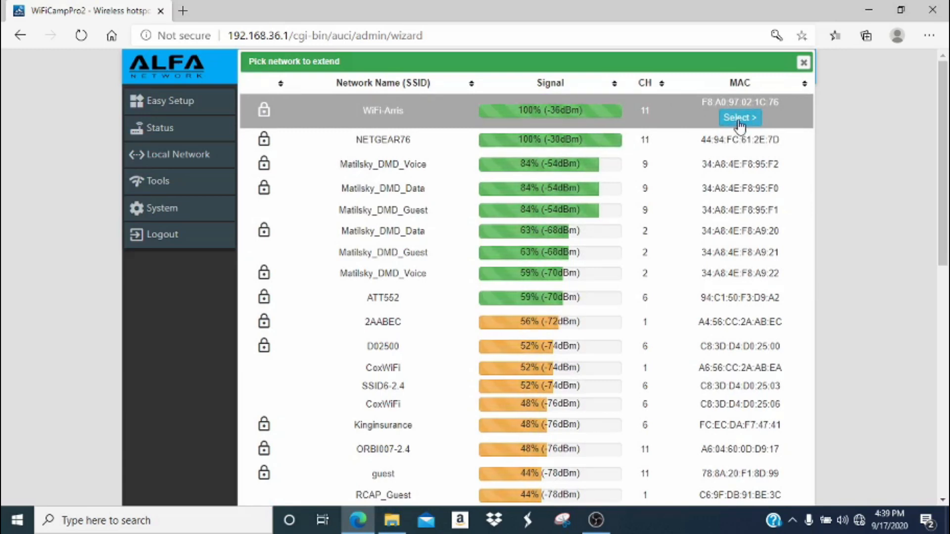
pyautogui.click(739, 117)
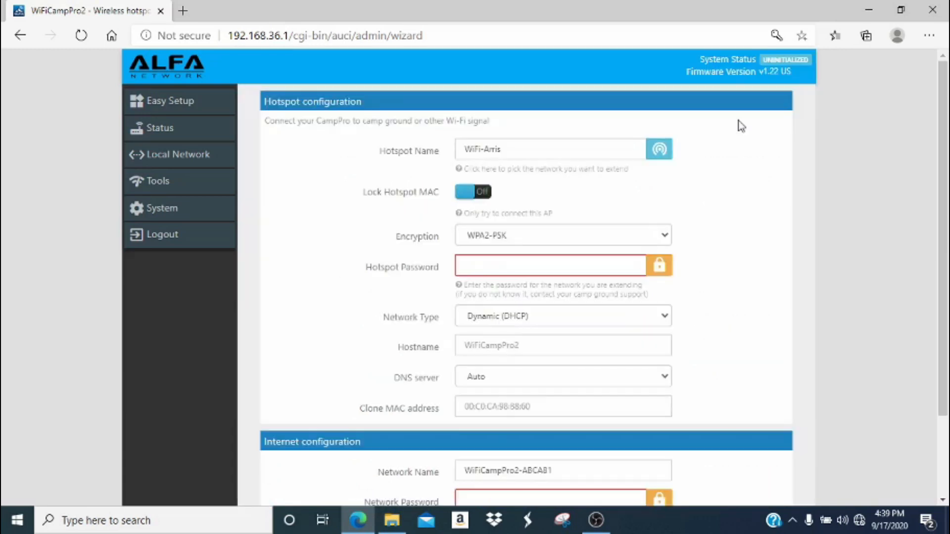
pyautogui.moveTo(563, 253)
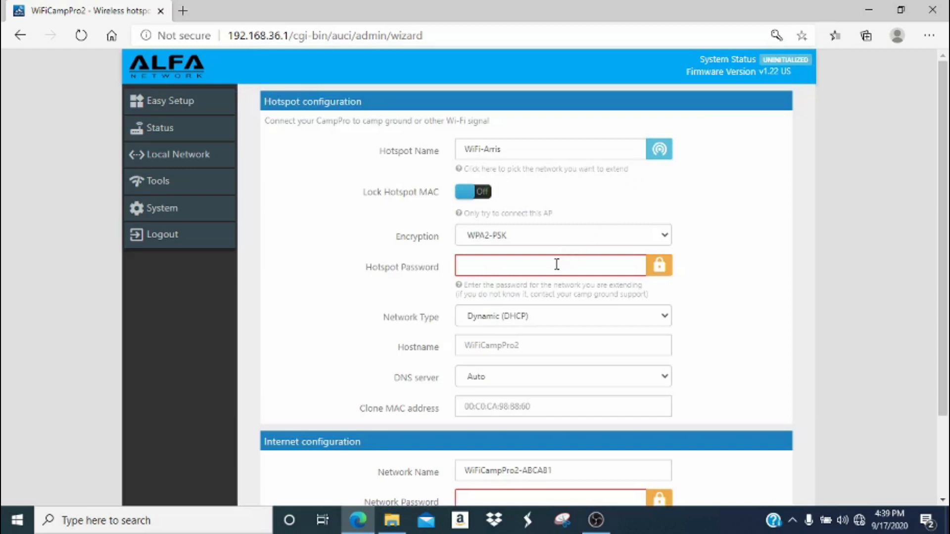
# - Enter the WiFi-Arris hotspot password and a WiFiCampPro2-ABCA81 network password, then apply with FINISH >>
pyautogui.write('••')
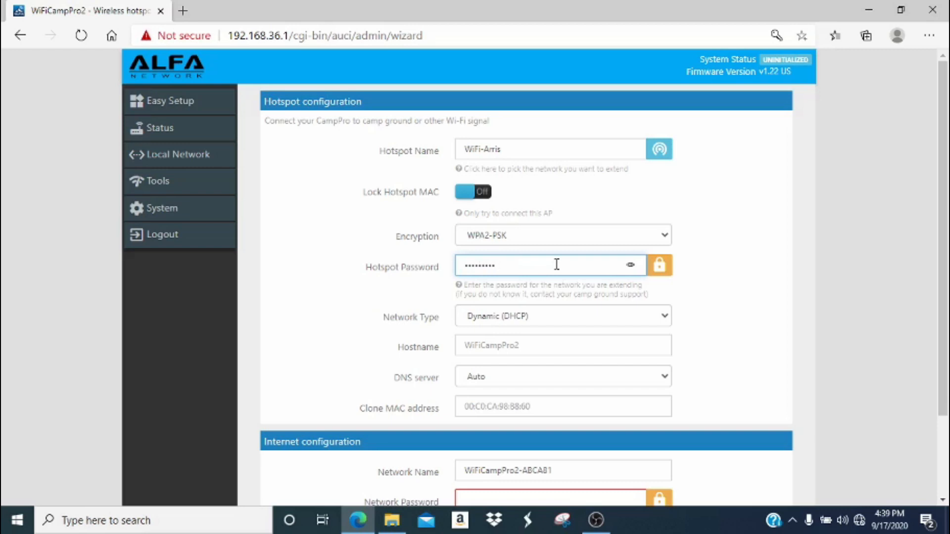
pyautogui.scroll(-3)
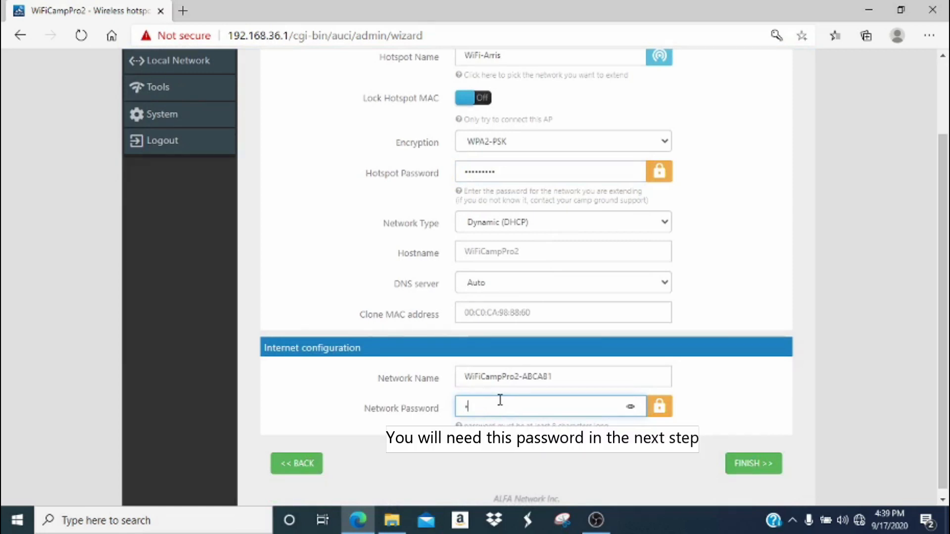
pyautogui.write('••••')
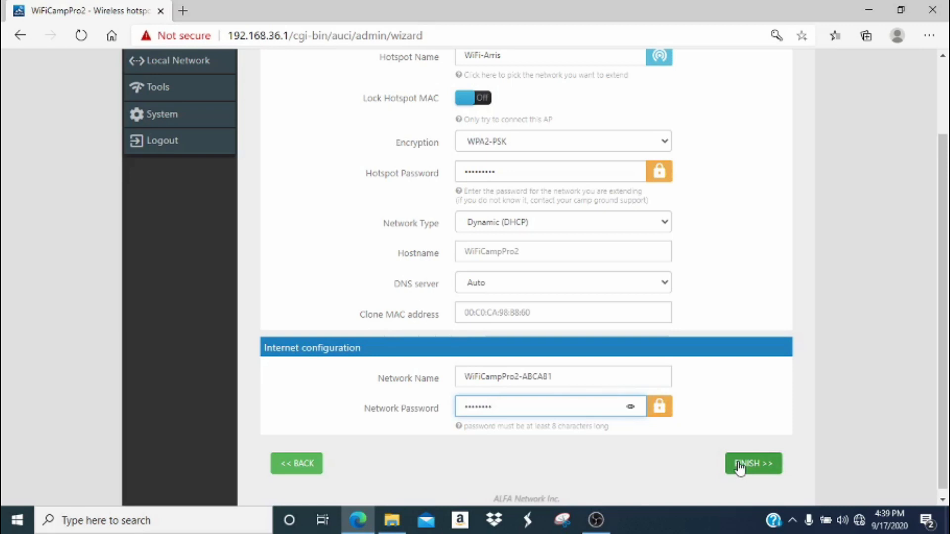
pyautogui.click(753, 463)
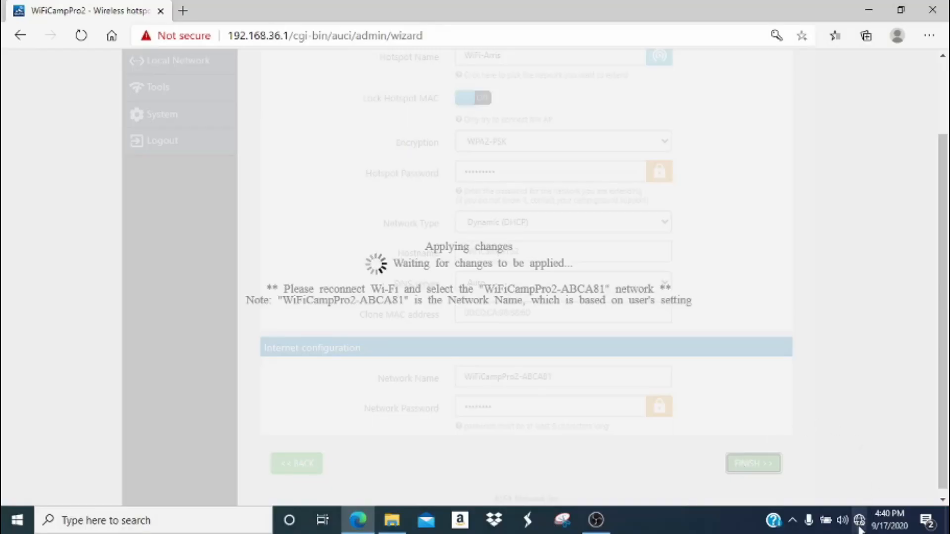
# - Reconnect the PC to WiFiCampPro2-ABCA81 with the new security key and allow it to be discoverable
pyautogui.click(860, 520)
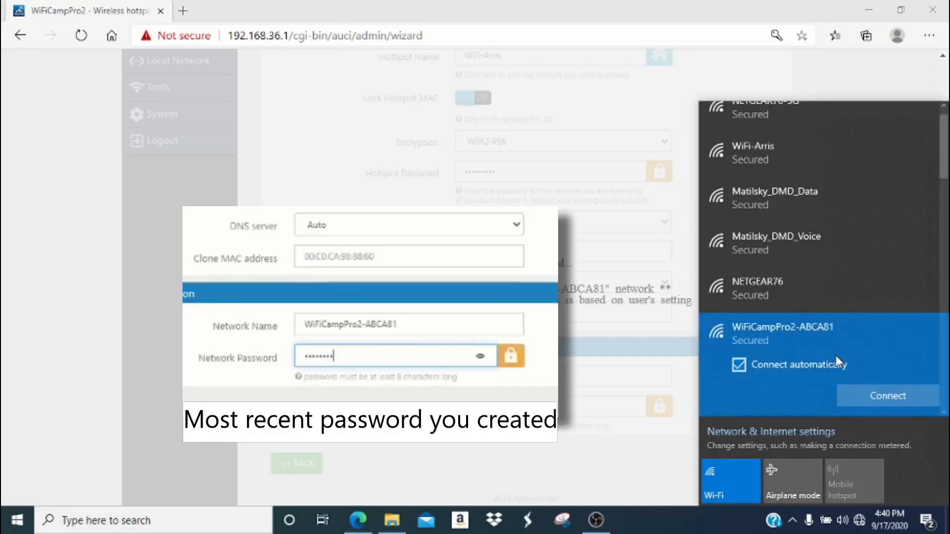
pyautogui.click(887, 396)
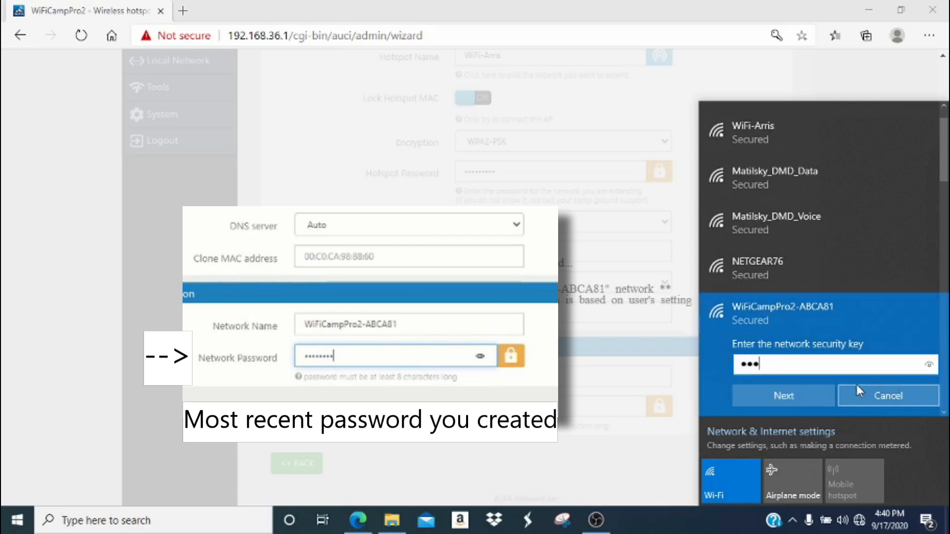
pyautogui.write('••••')
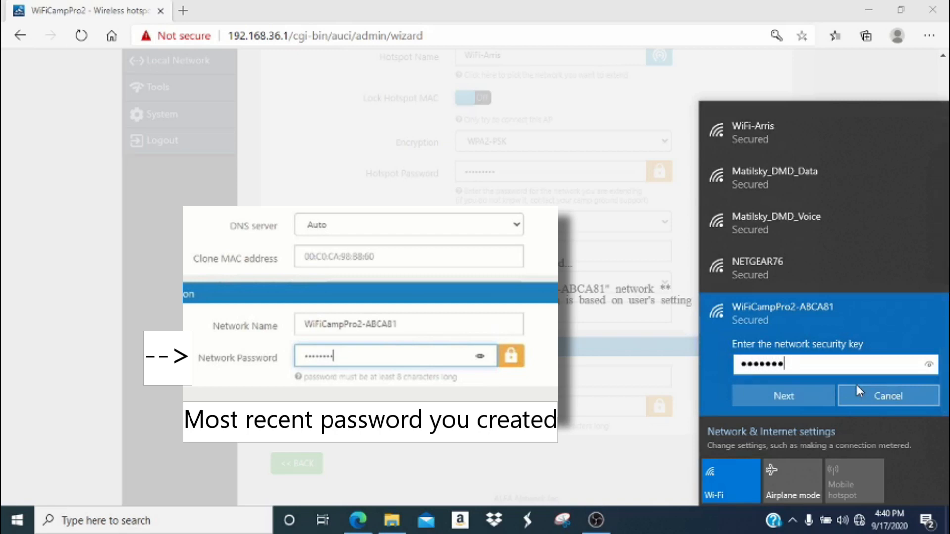
pyautogui.moveTo(783, 396)
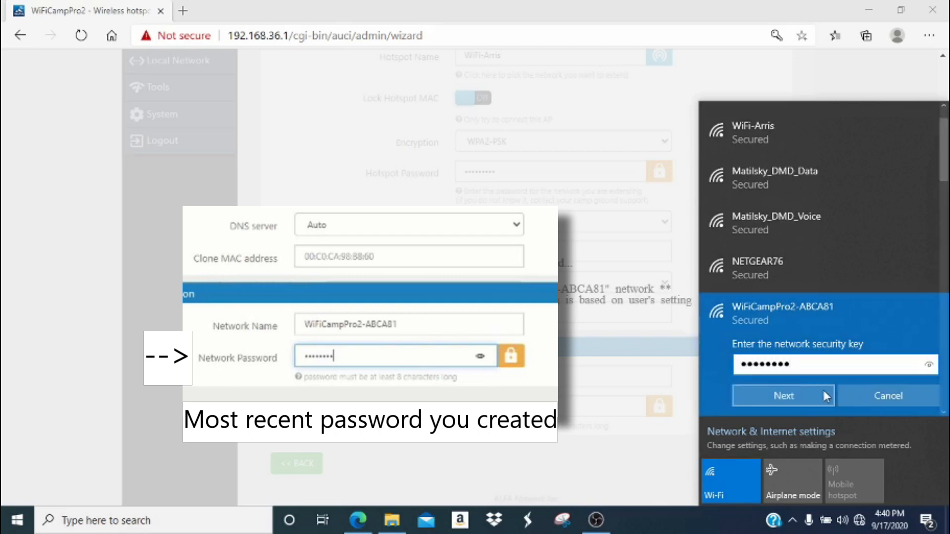
pyautogui.click(783, 396)
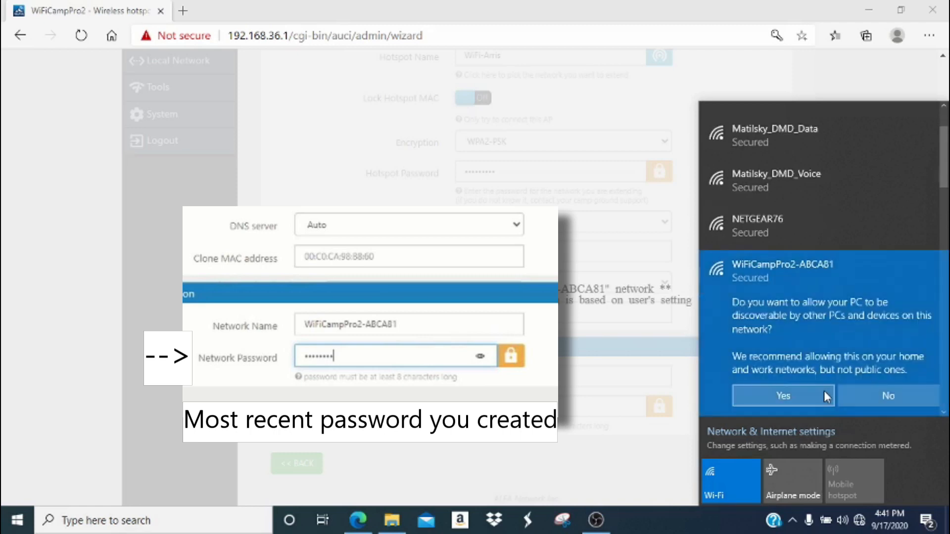
pyautogui.click(782, 395)
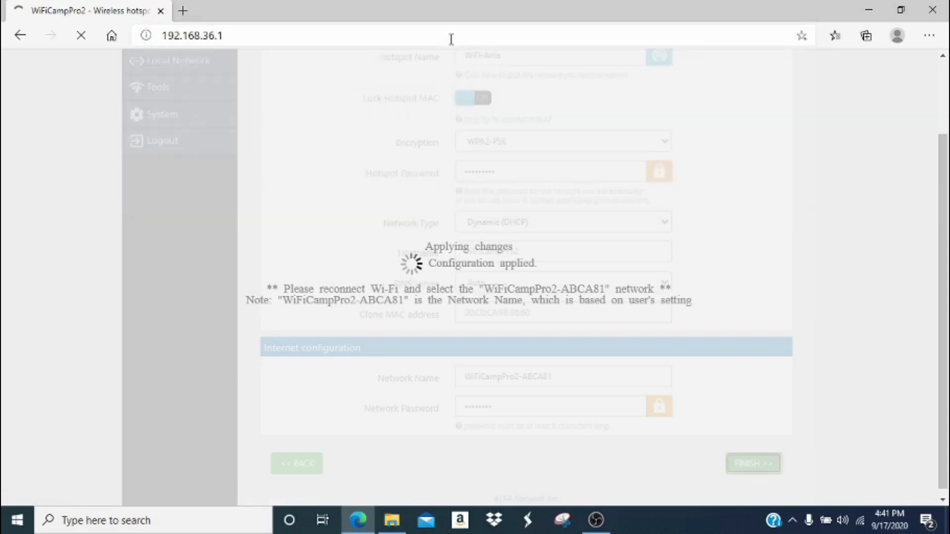
# - Reload 192.168.36.1 to show the status overview with Internet CONNECTED via WiFi-Arris
pyautogui.click(752, 463)
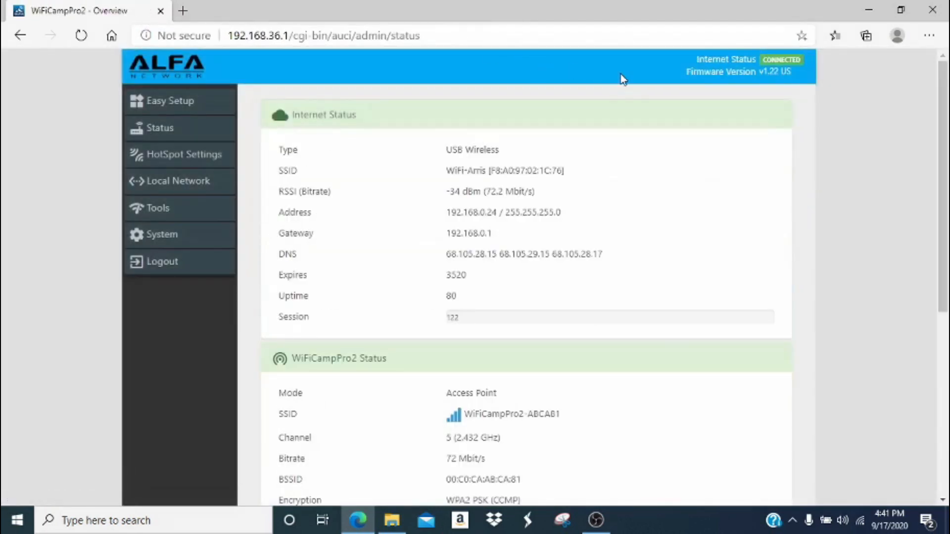
pyautogui.moveTo(756, 79)
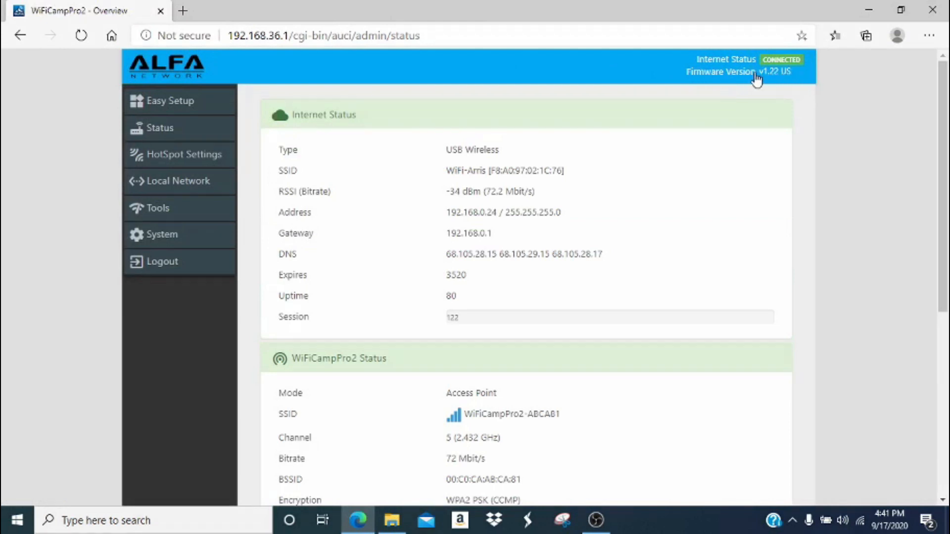
pyautogui.moveTo(583, 89)
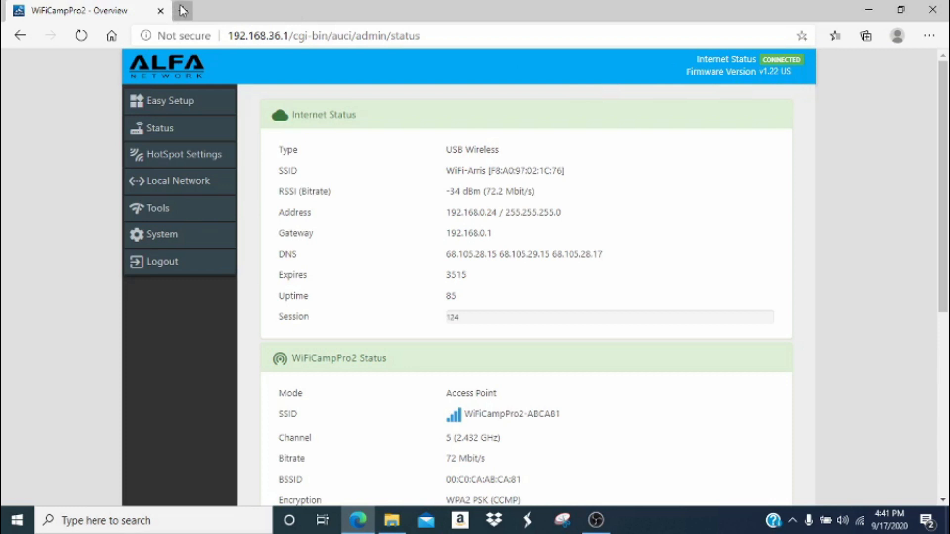
pyautogui.moveTo(181, 11)
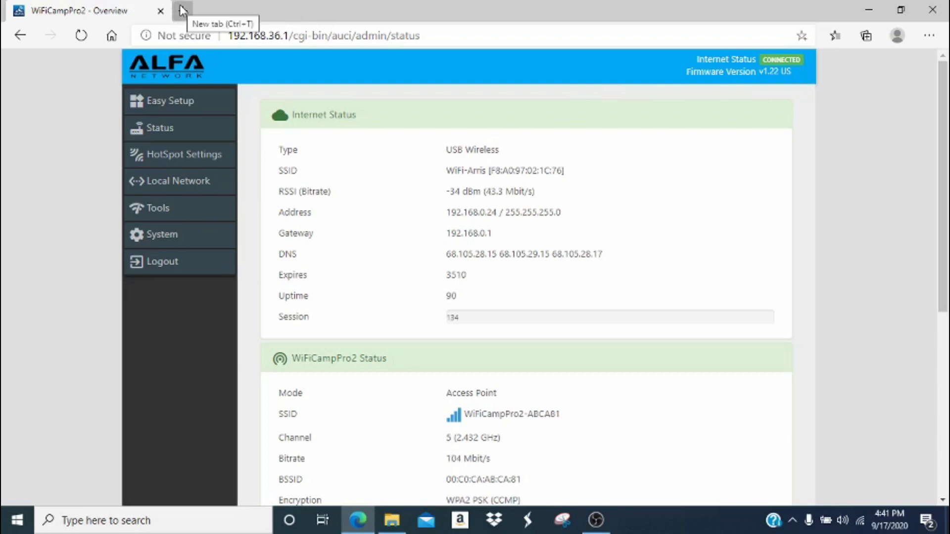
# - Load store.rokland.com in a new tab and scroll its ALFA products to confirm internet access
pyautogui.click(181, 11)
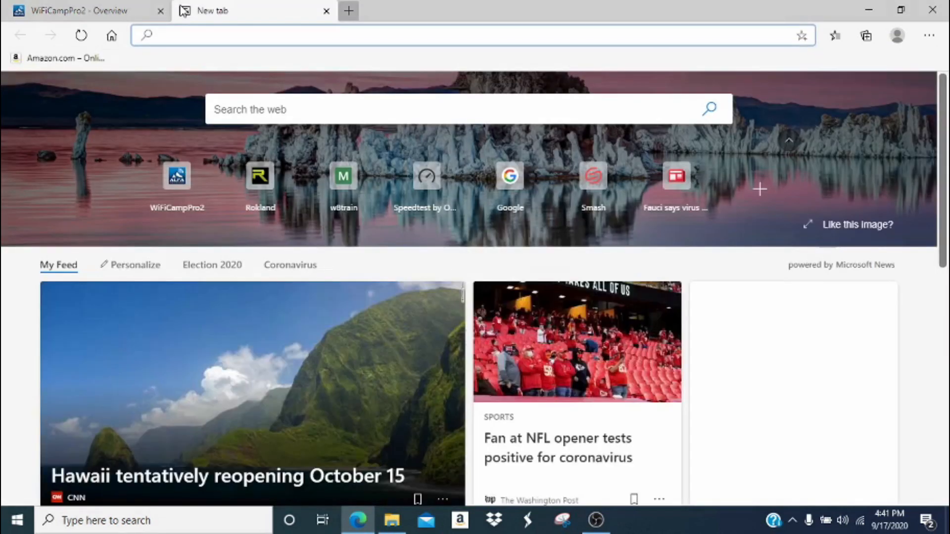
pyautogui.write('rokland.com')
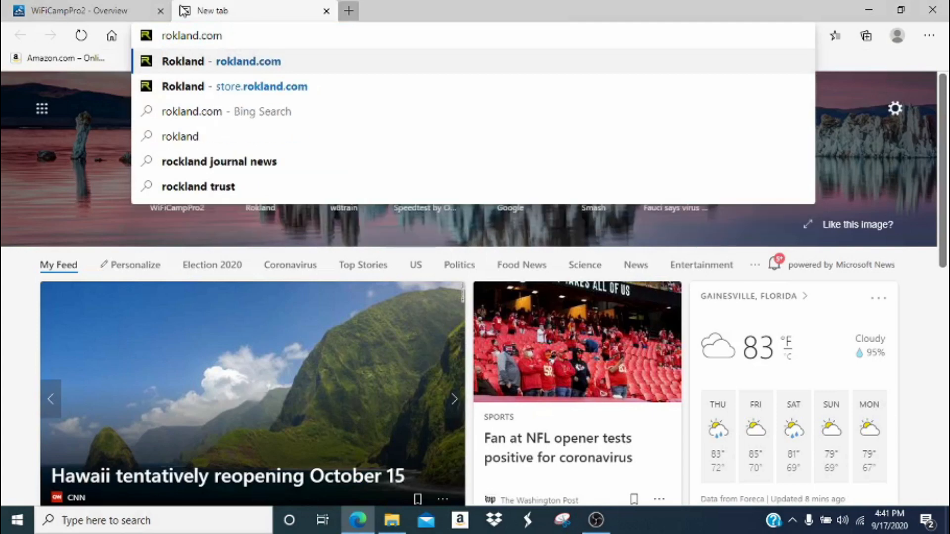
pyautogui.click(262, 86)
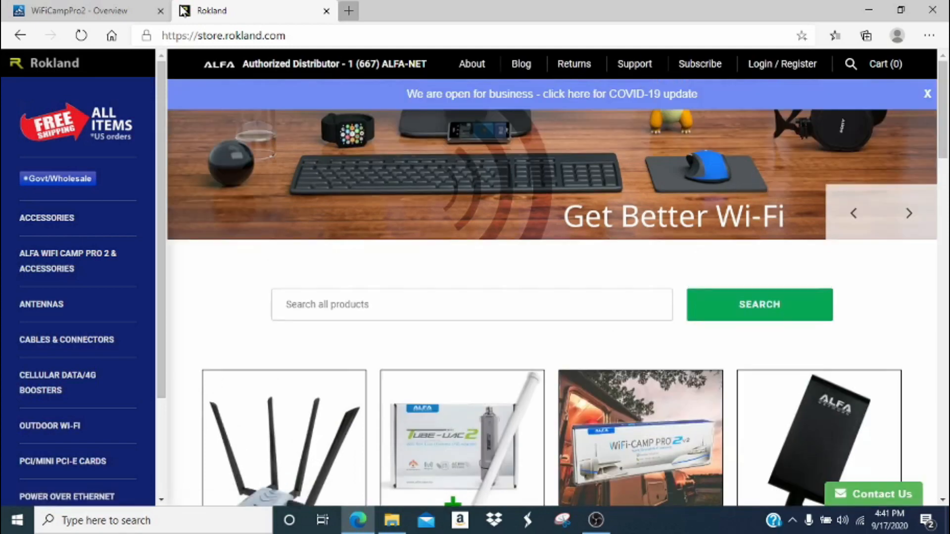
pyautogui.scroll(-3)
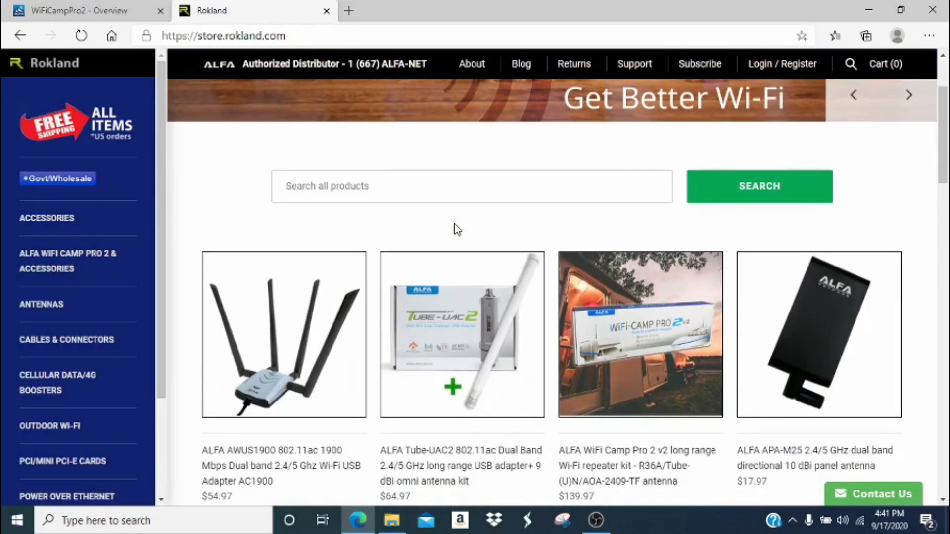
pyautogui.scroll(-3)
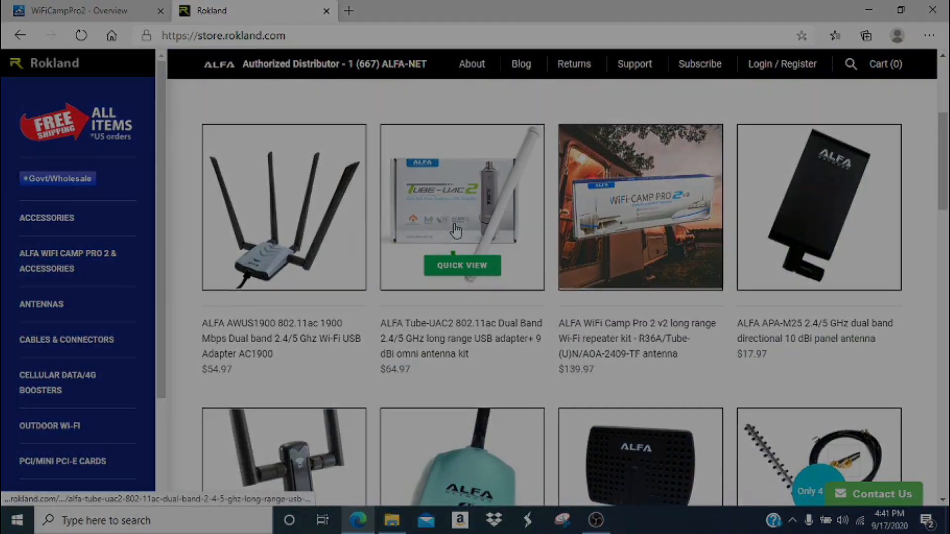